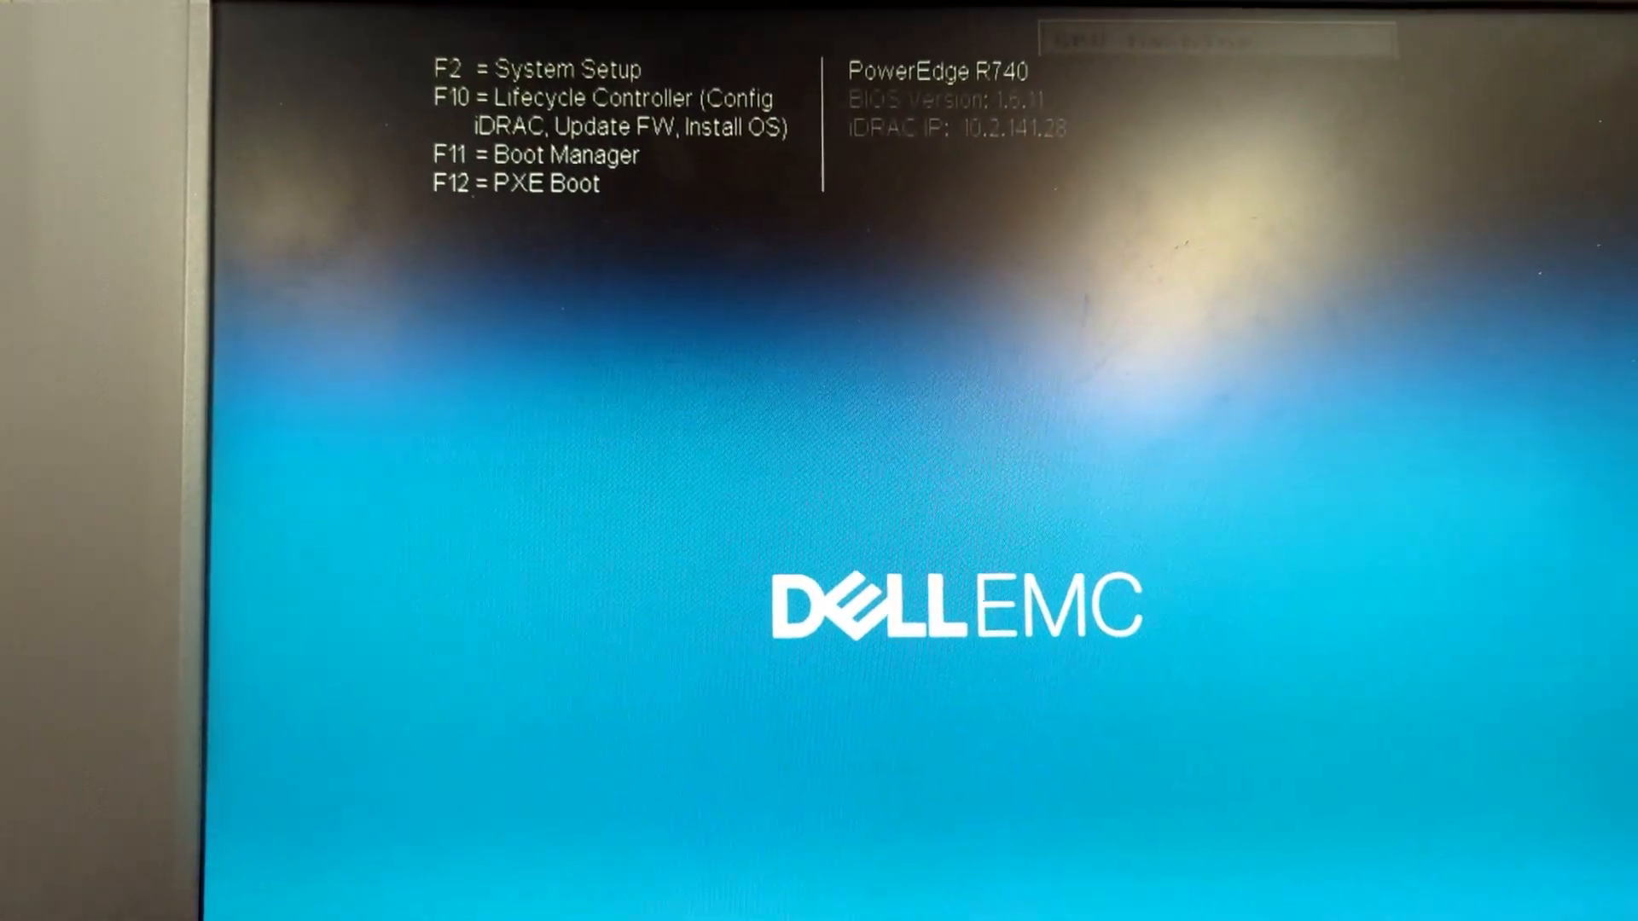
Enter System Setup with F2 during POST and list the RAID controller and NIC ports under Device Settings
key("F2")
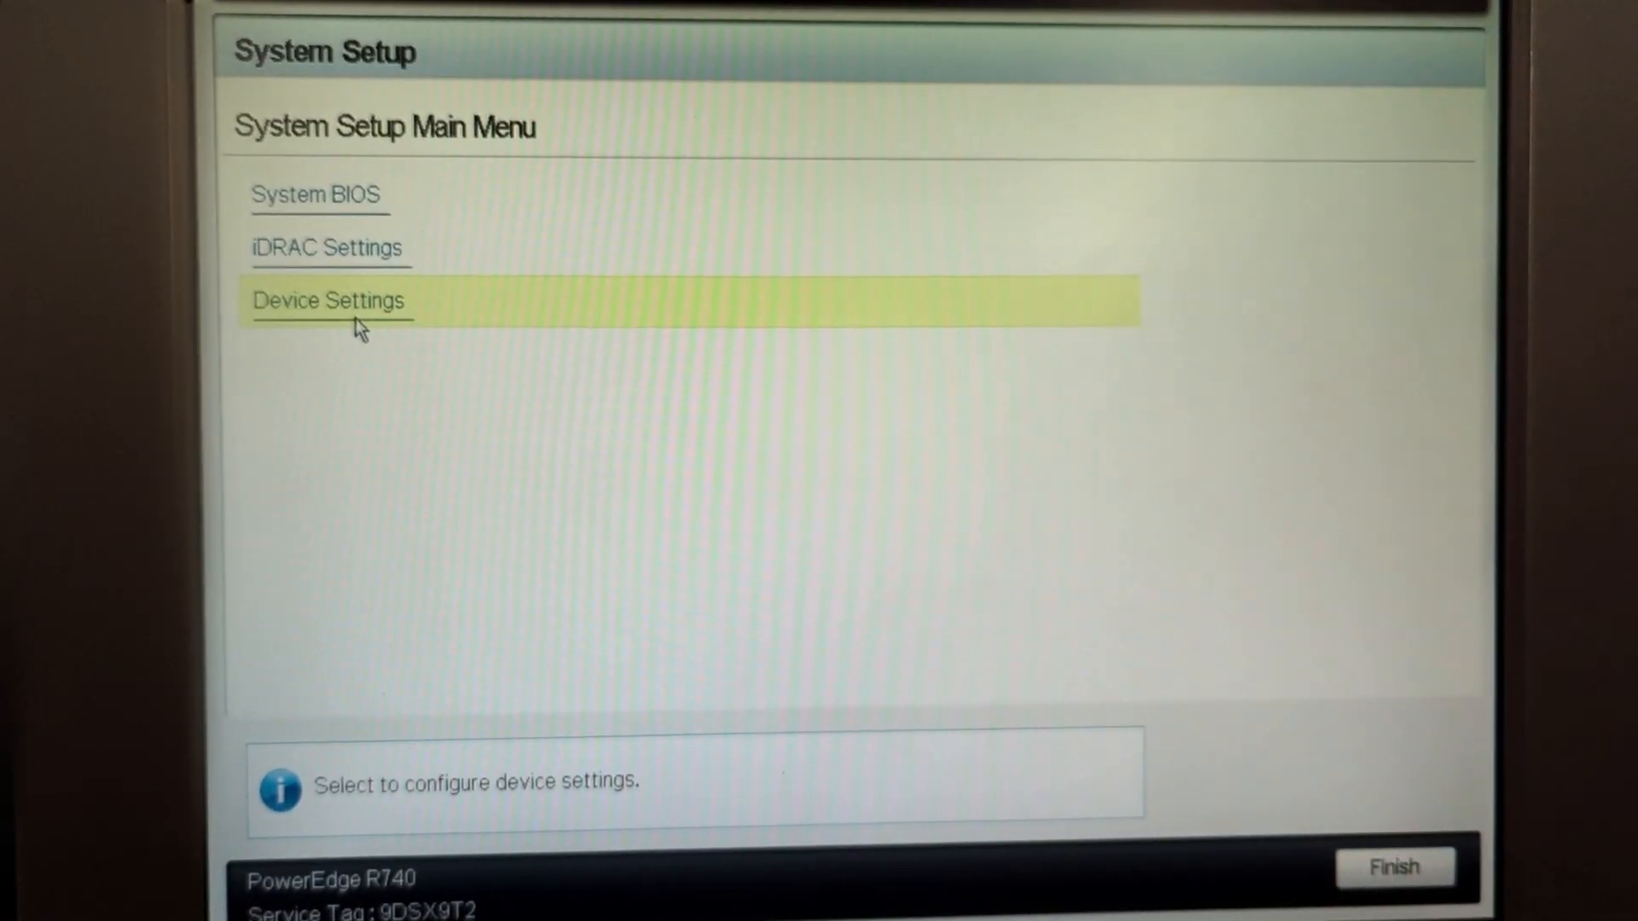
left_click(330, 300)
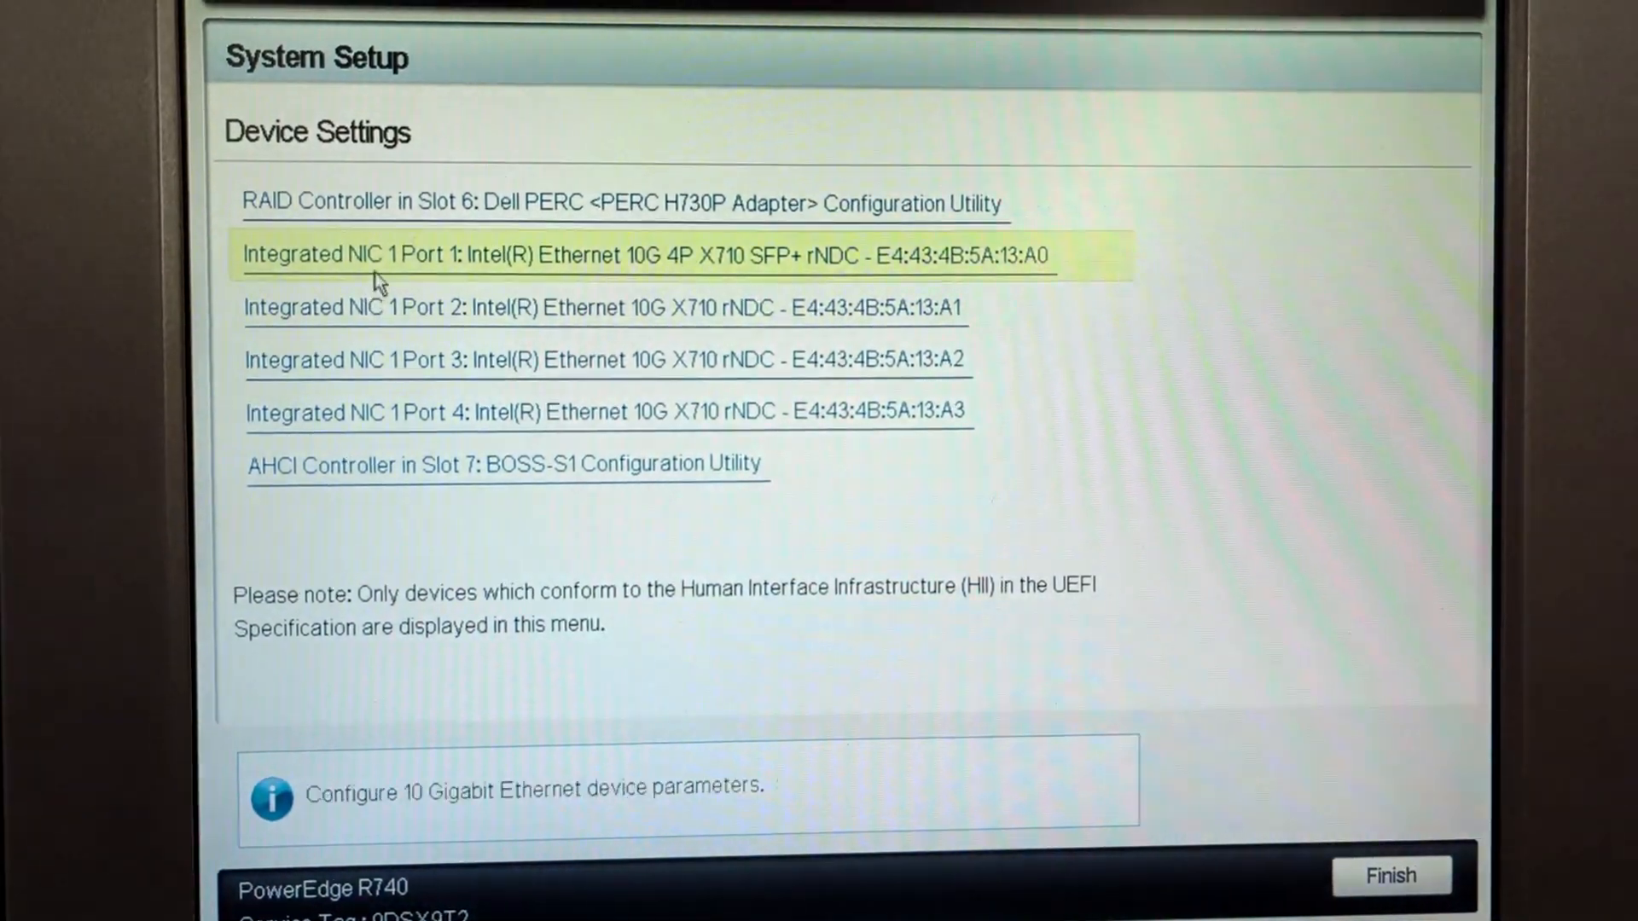